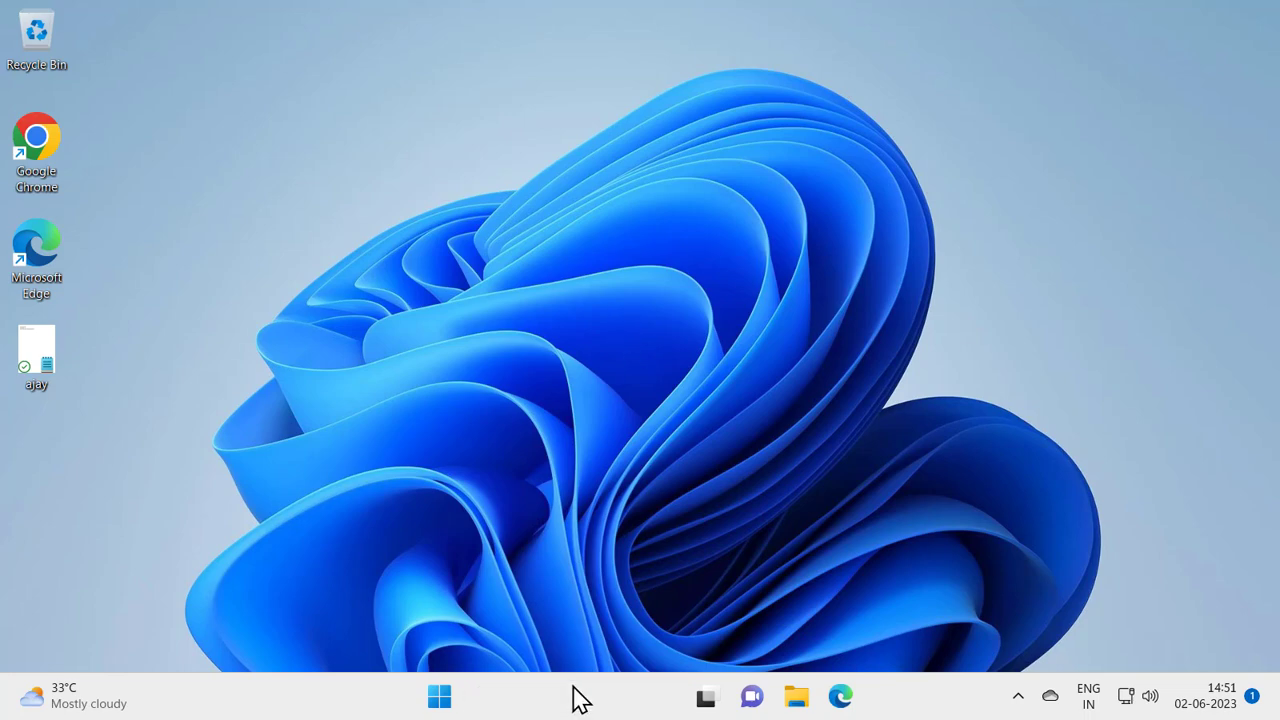
Search for cmd and launch Command Prompt as administrator, approving the UAC prompt.
type("cmd")
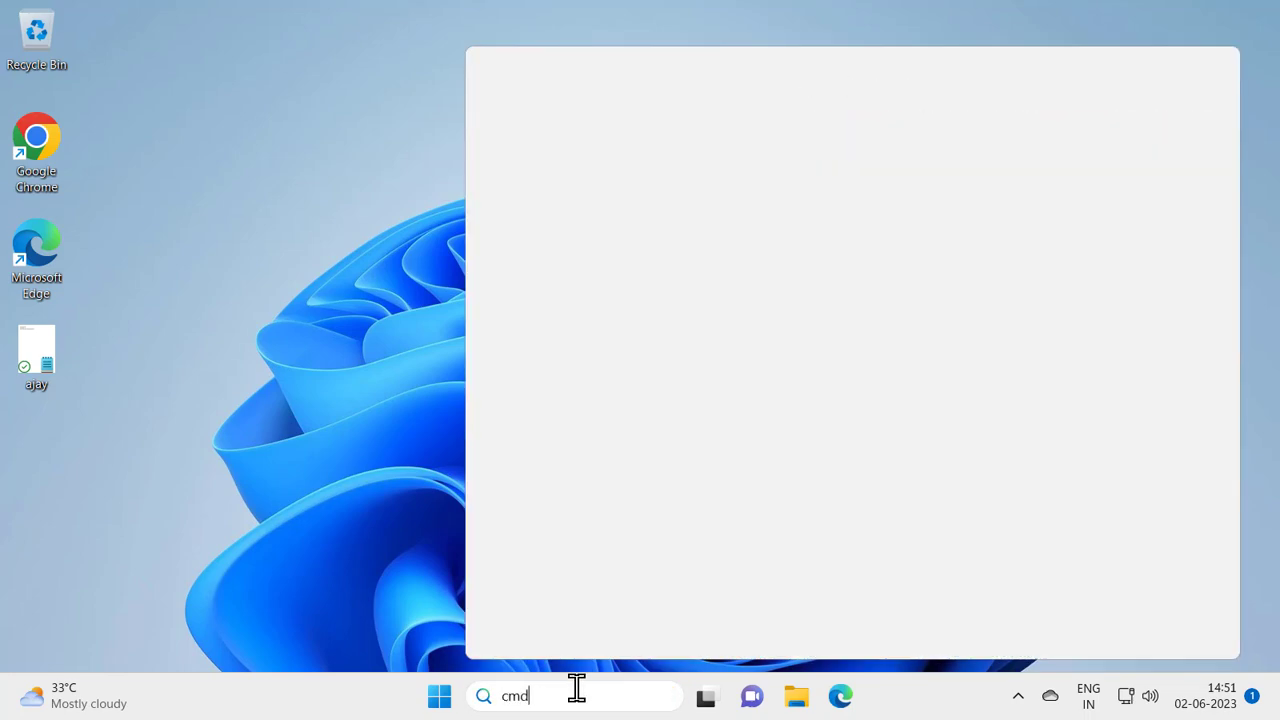
type("cmd")
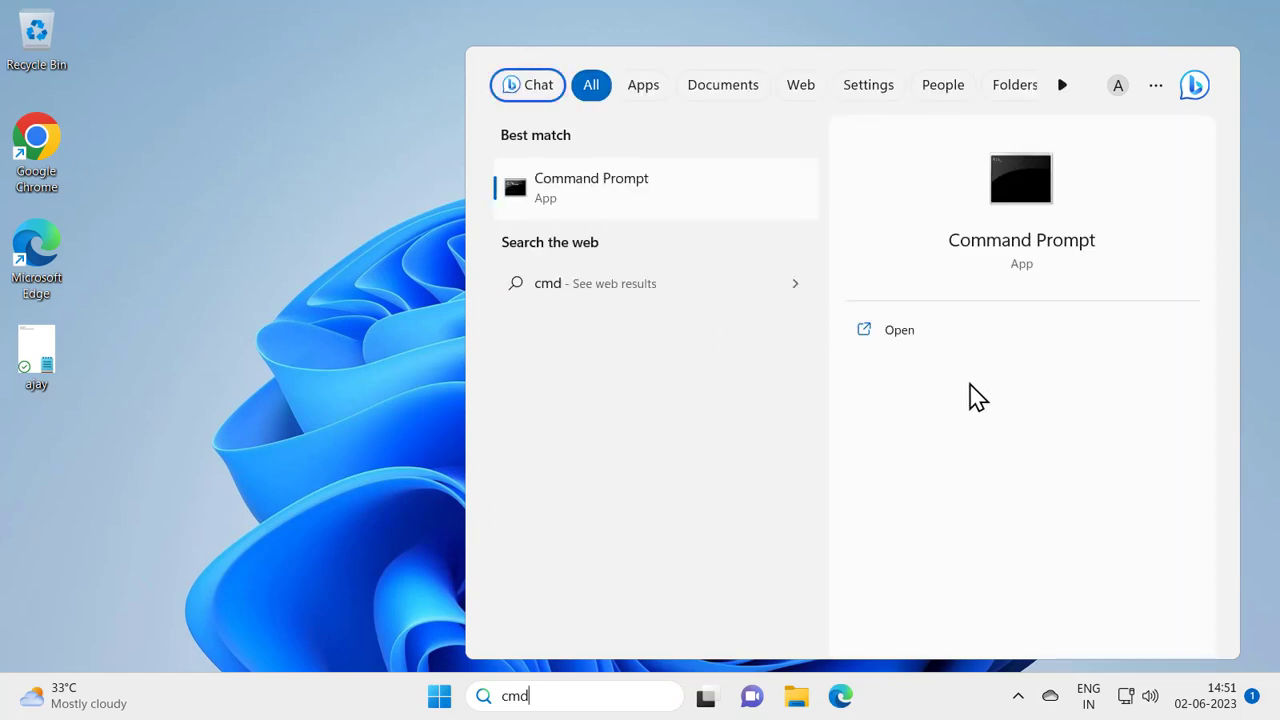
mouse_move(932, 375)
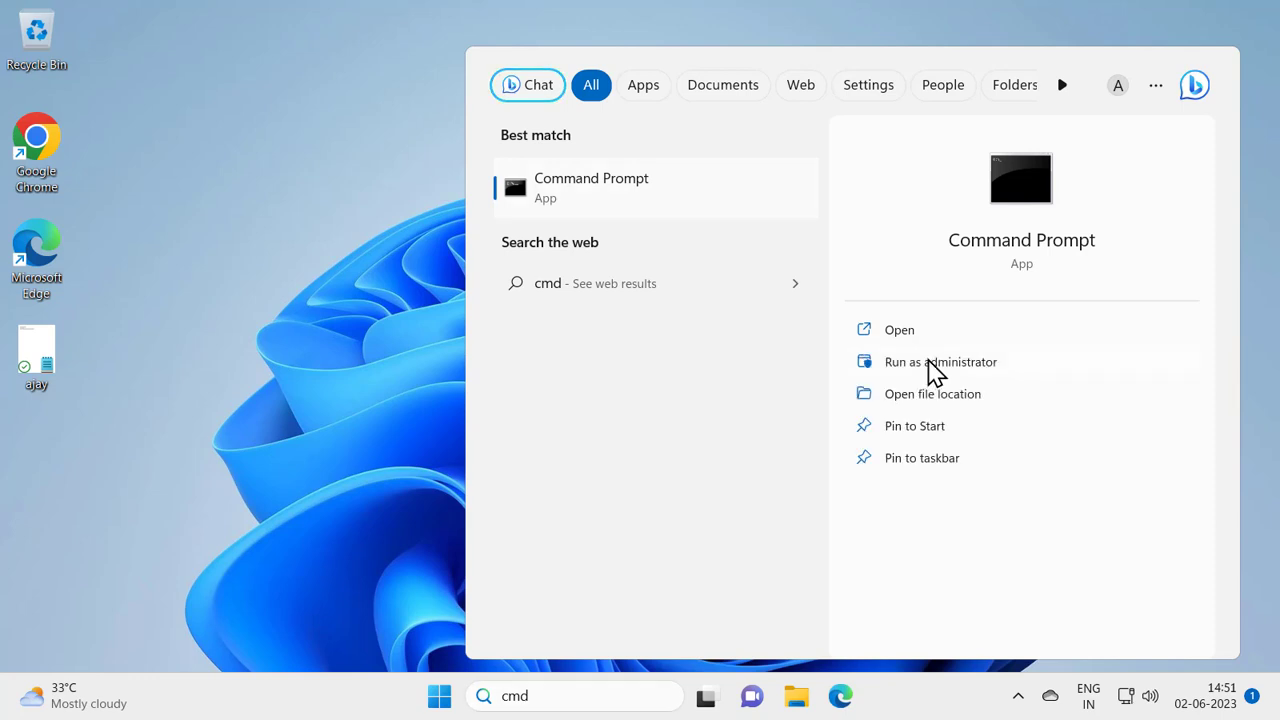
left_click(941, 361)
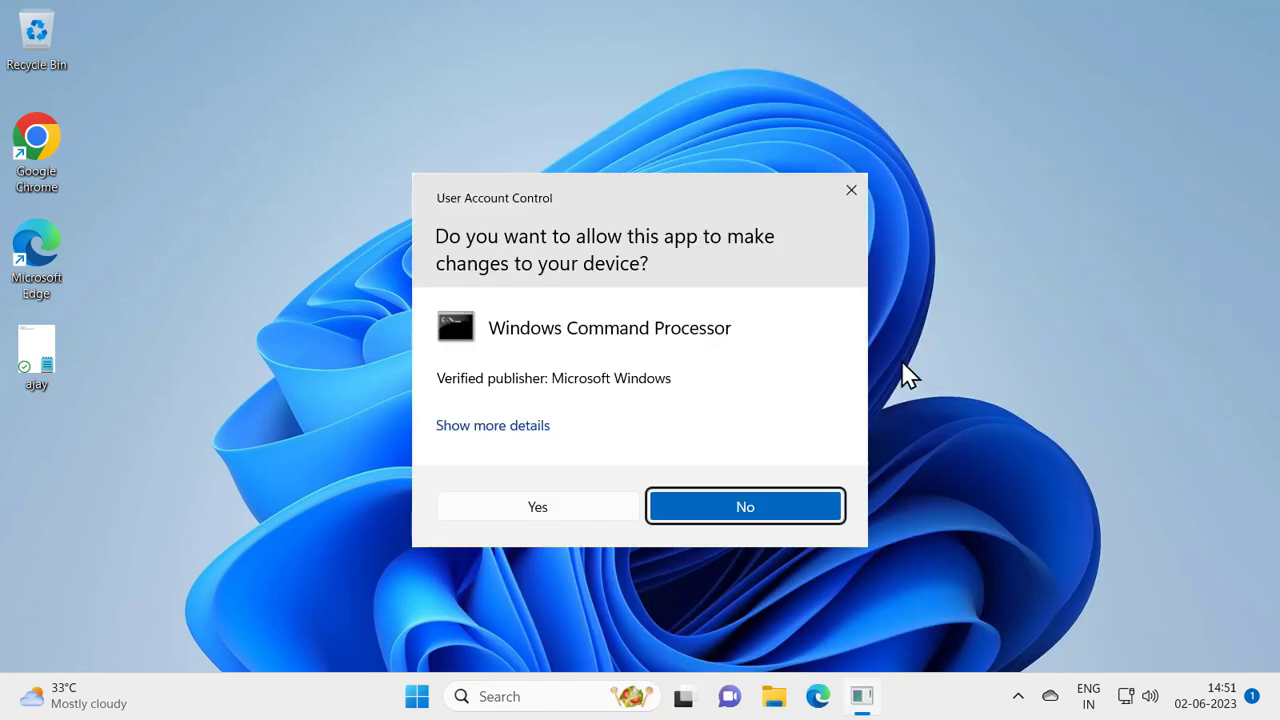
left_click(537, 506)
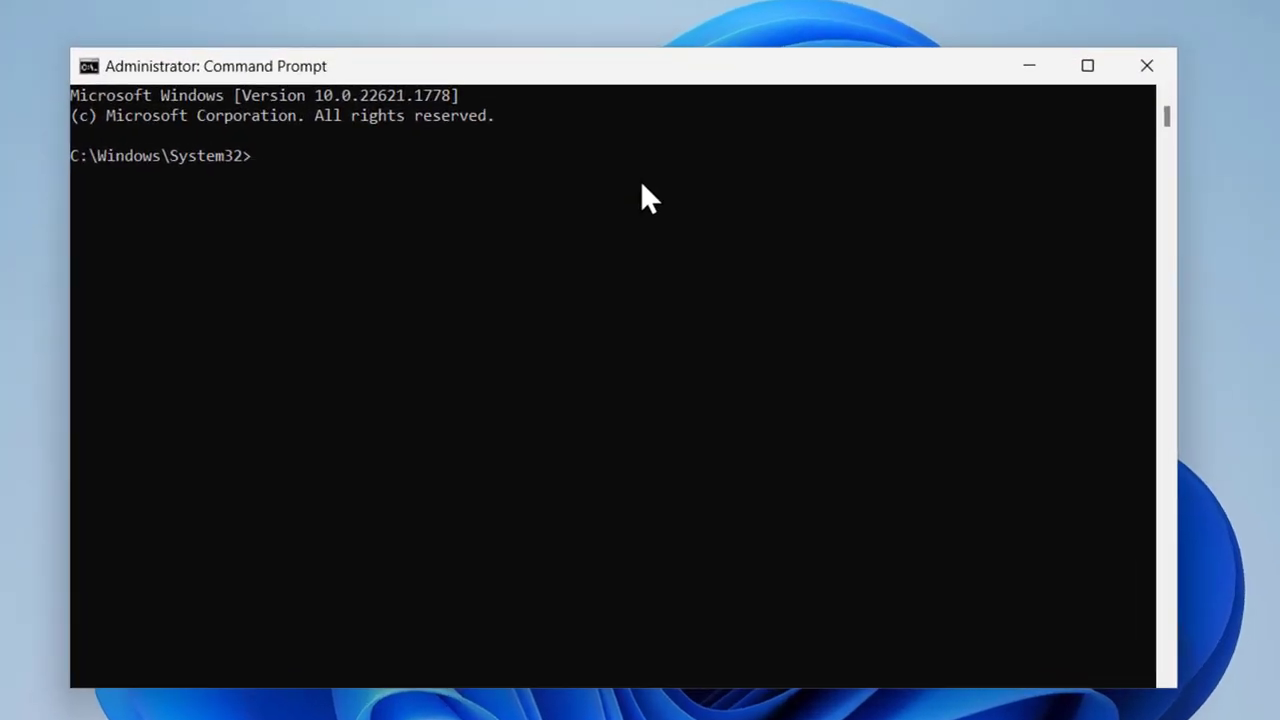
Run ipconfig /flushdns to clear the DNS resolver cache.
type("ip")
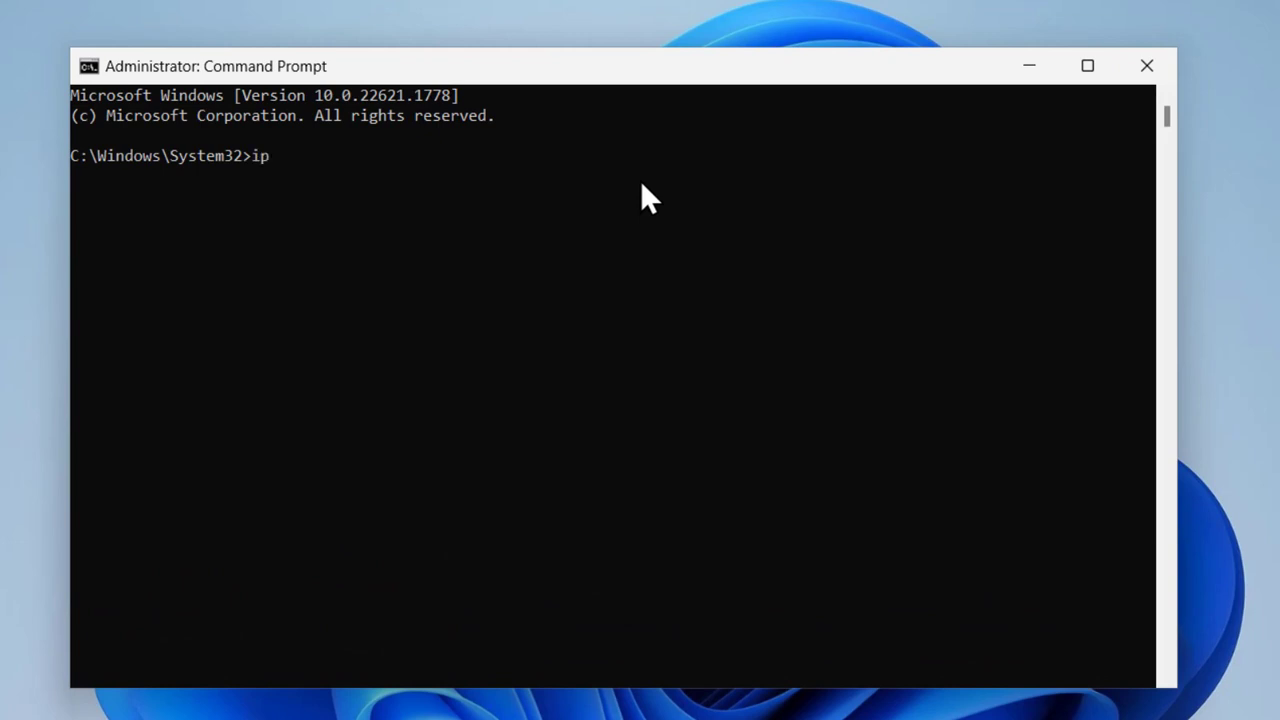
type("confi")
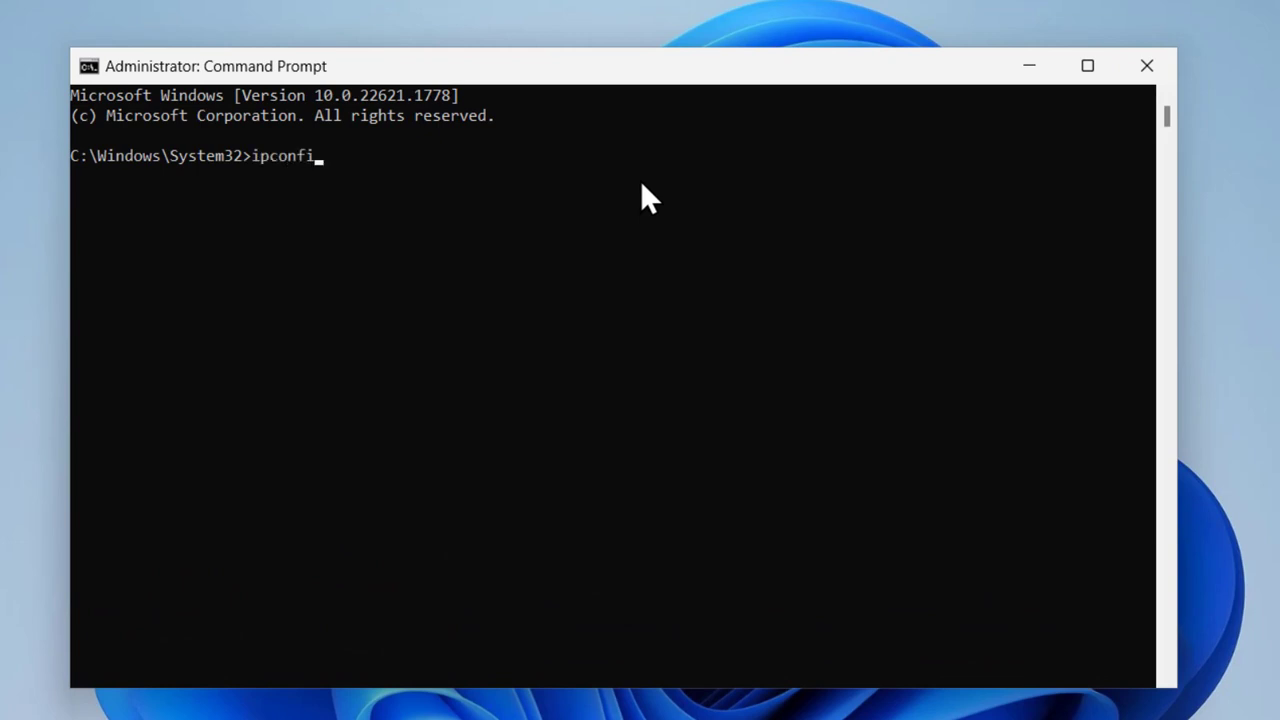
type("g")
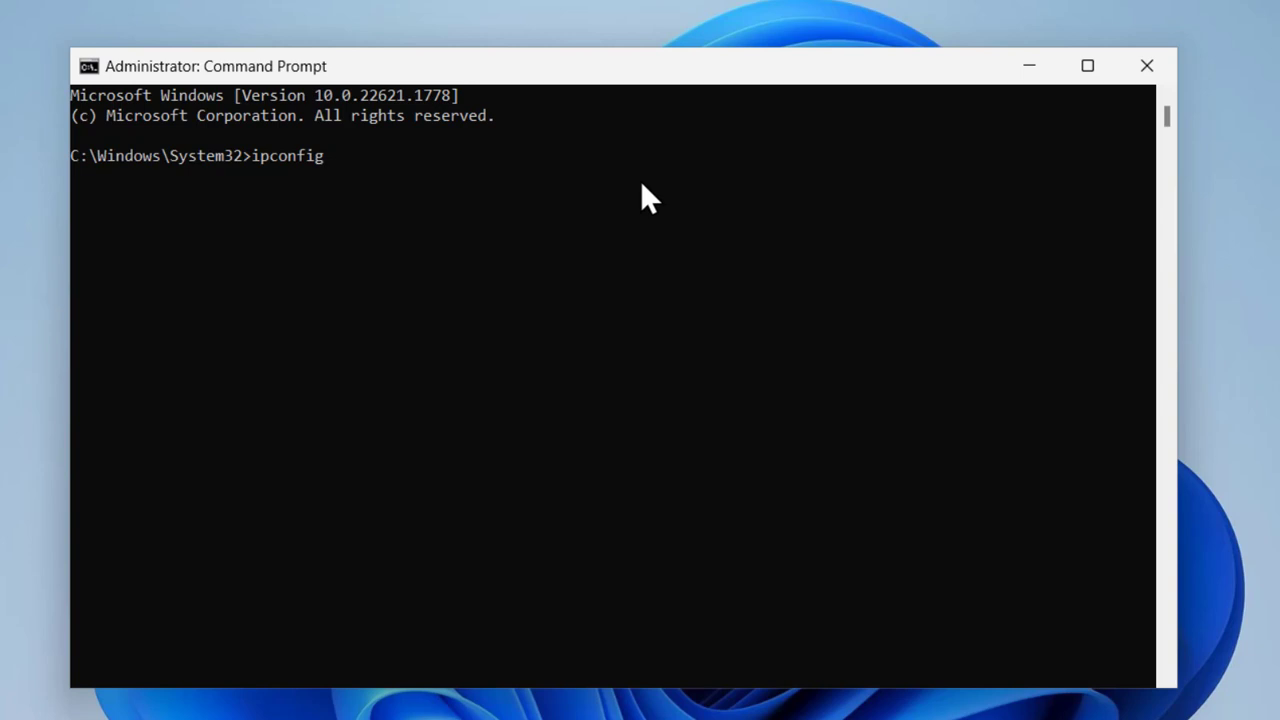
type("/flush")
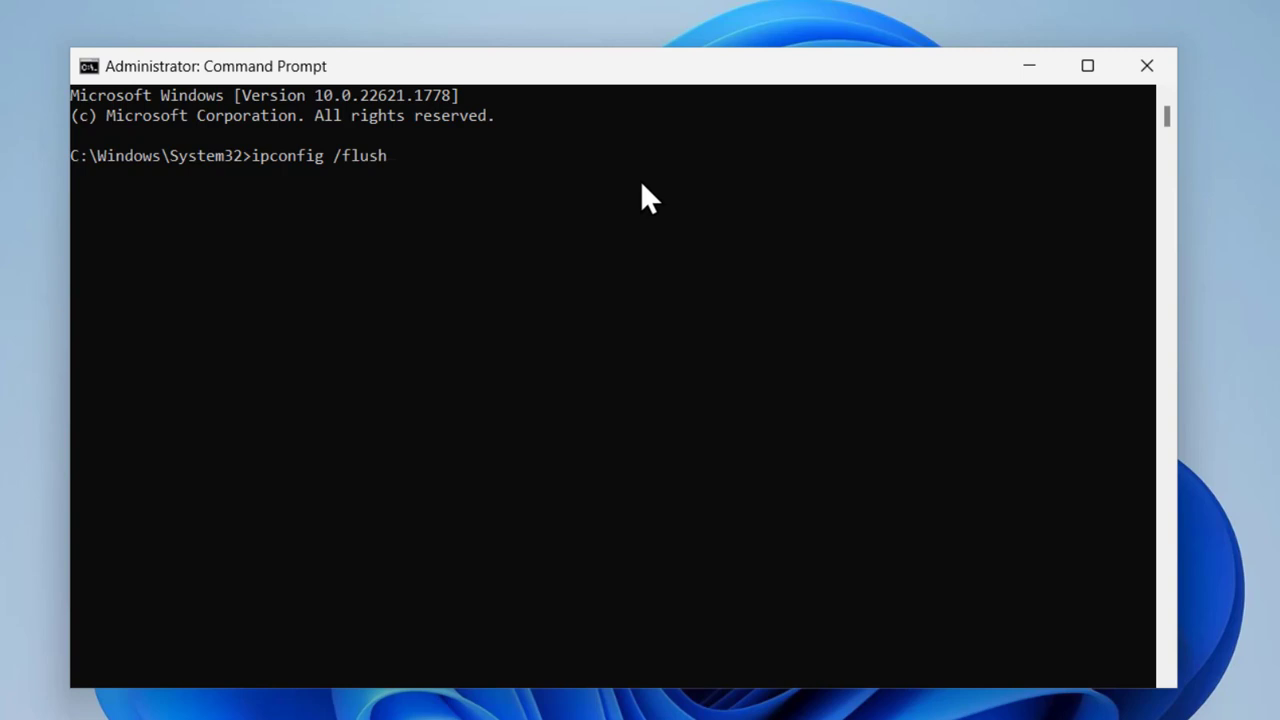
type("d")
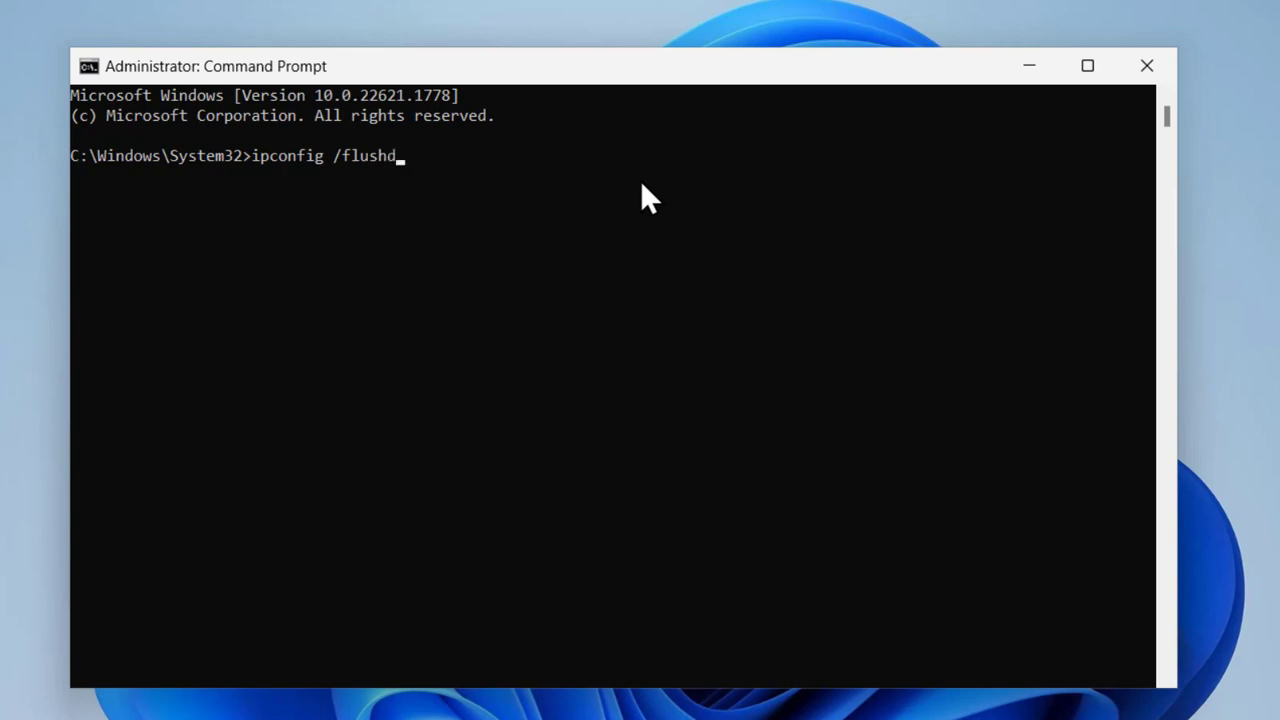
type("ns")
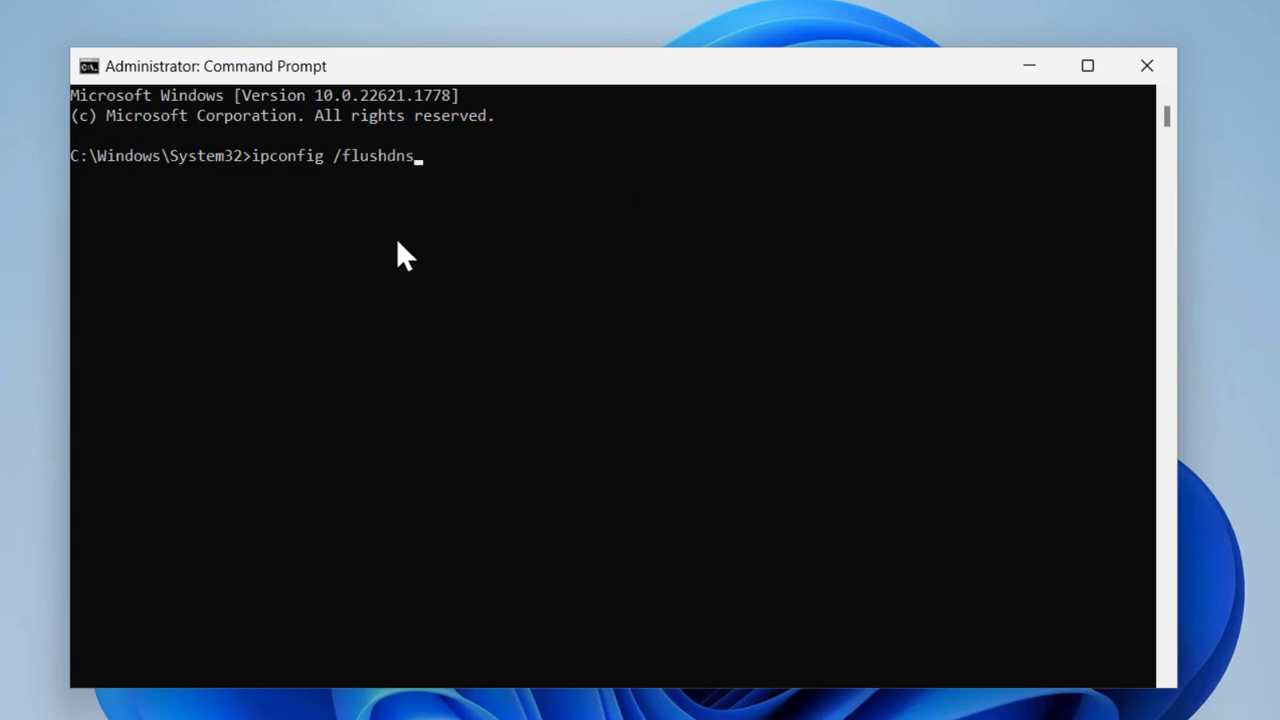
mouse_move(303, 188)
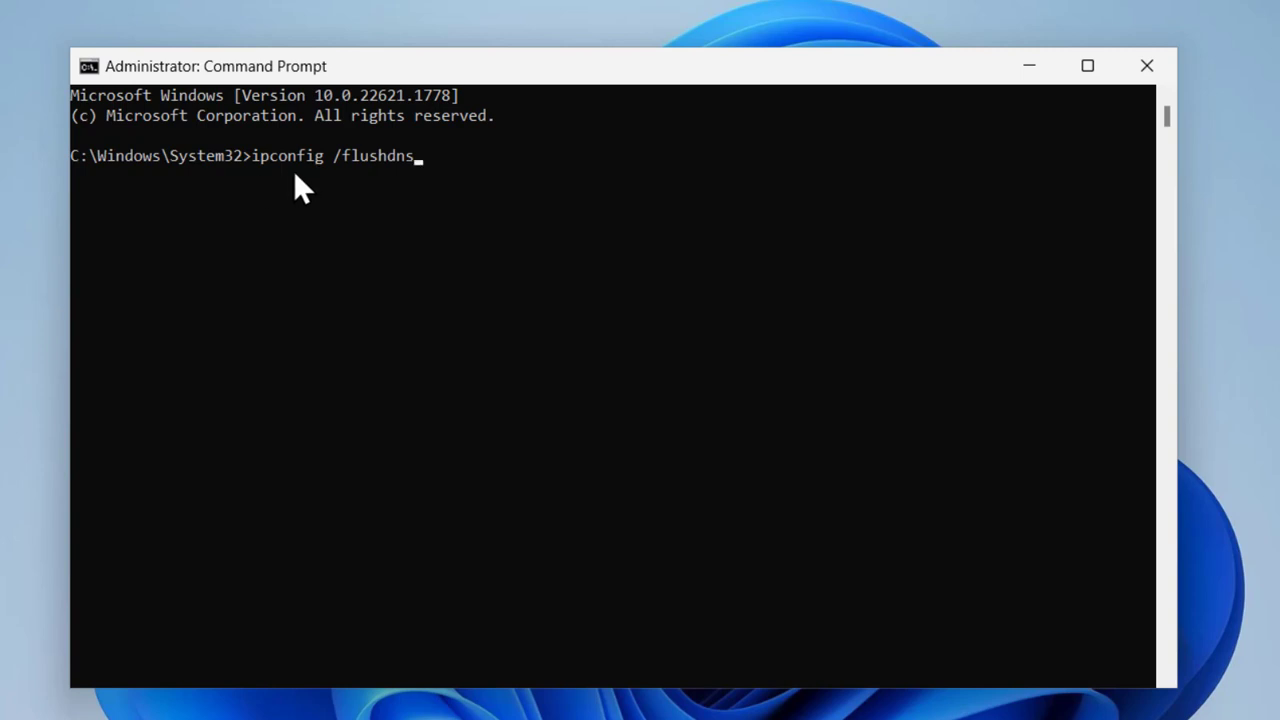
mouse_move(330, 185)
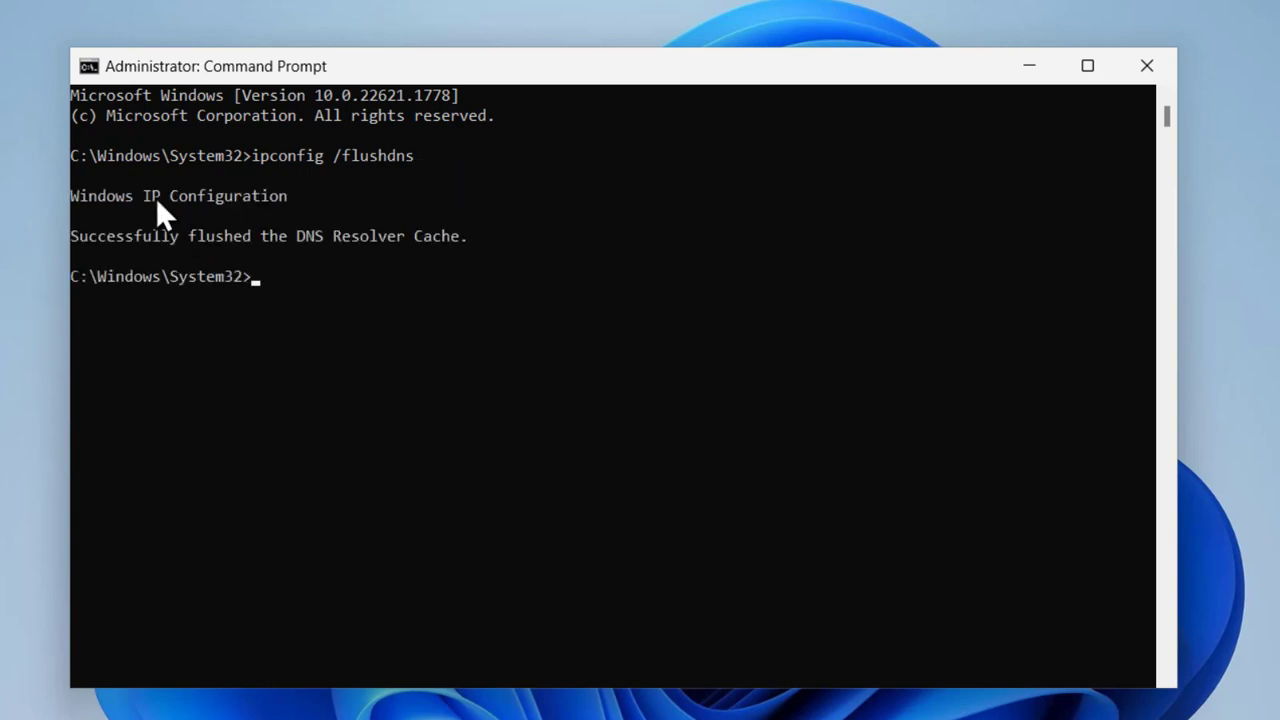
mouse_move(190, 270)
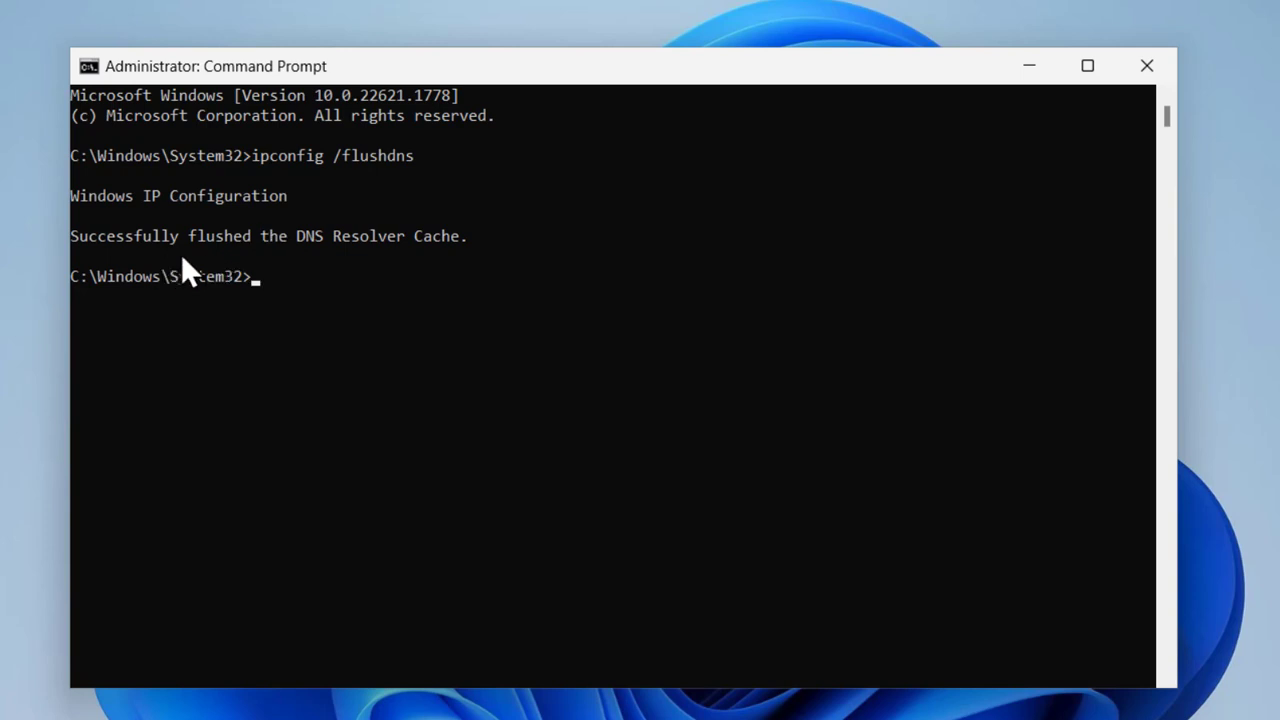
mouse_move(372, 272)
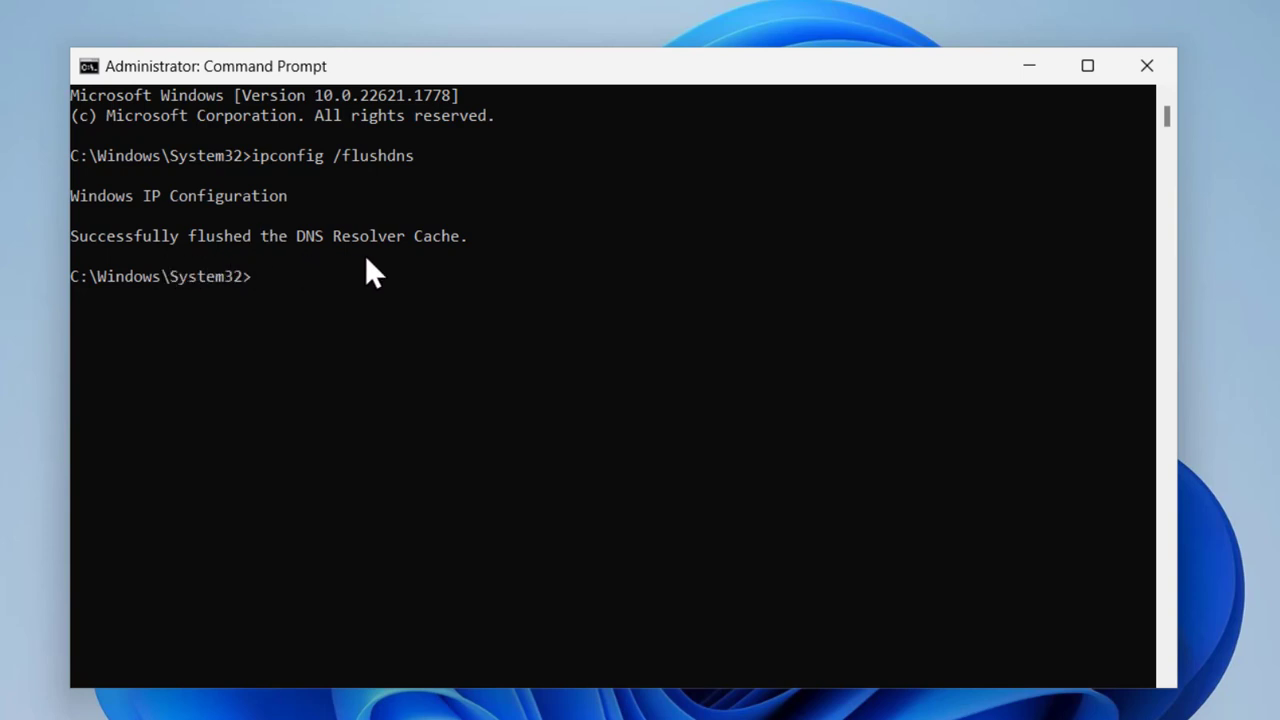
mouse_move(400, 325)
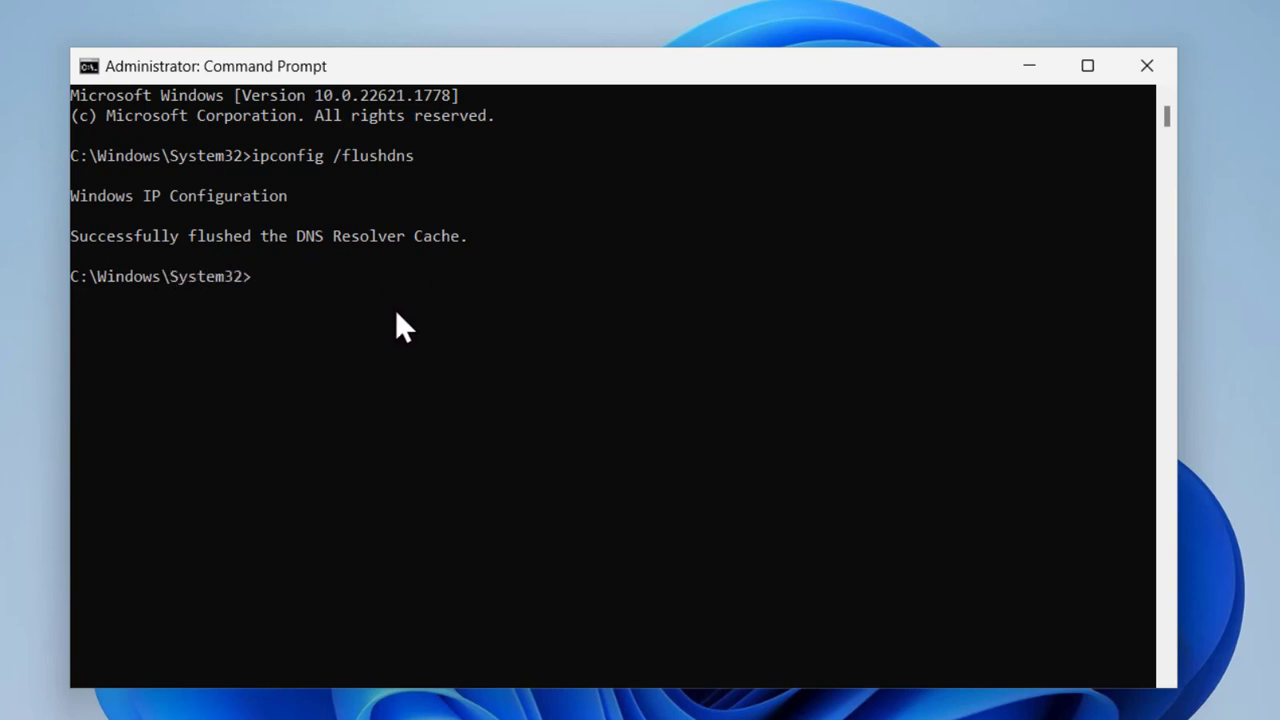
type("net")
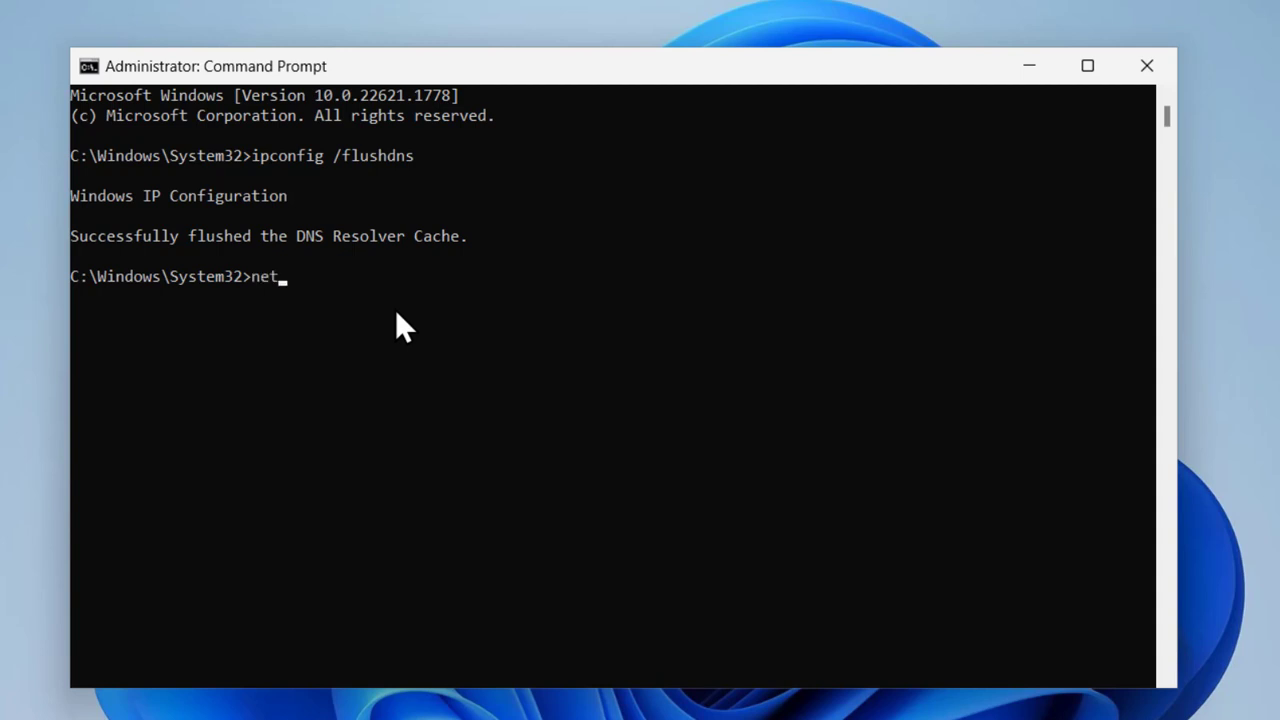
Run netsh winsock reset to reset the Winsock catalog.
type("sh")
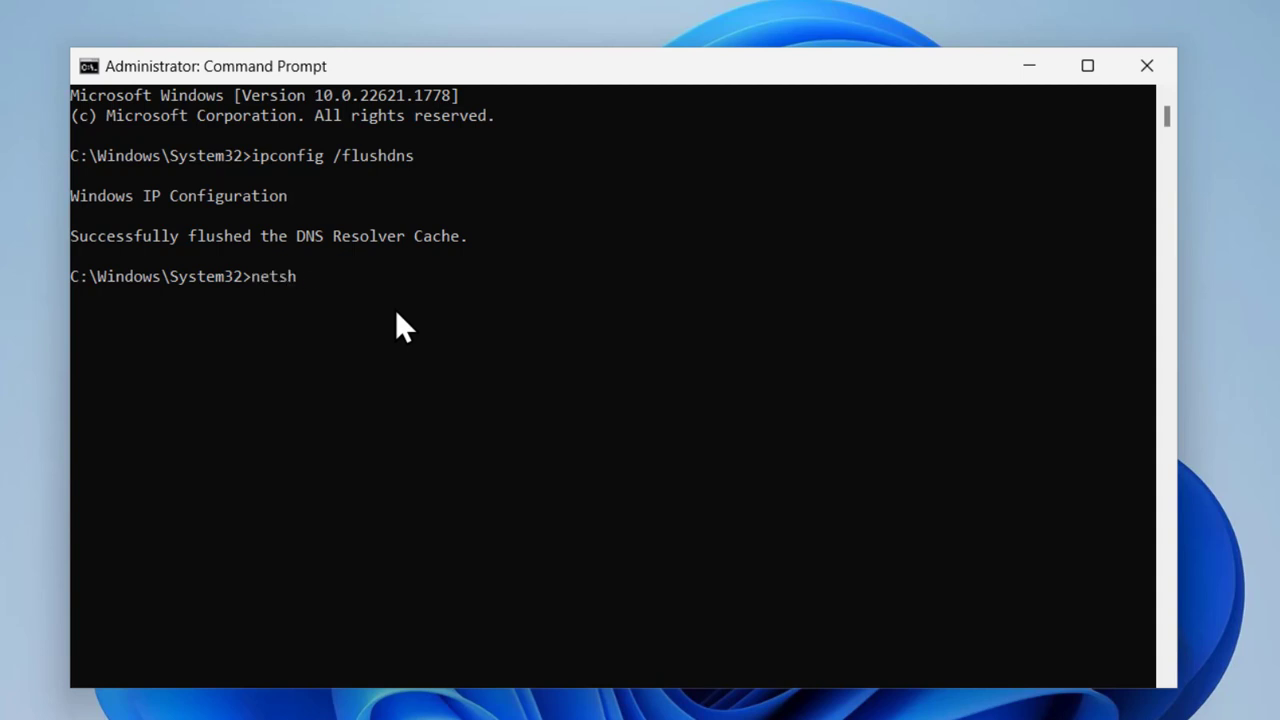
type("winsock")
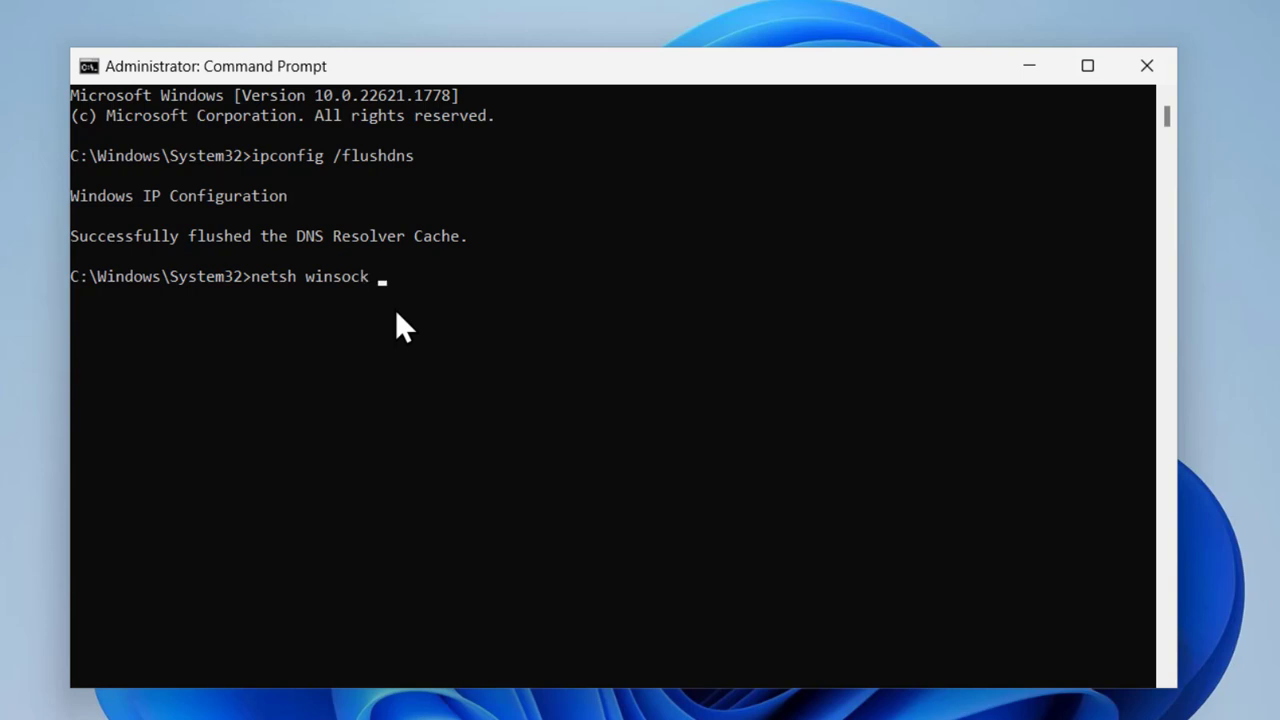
type("reset")
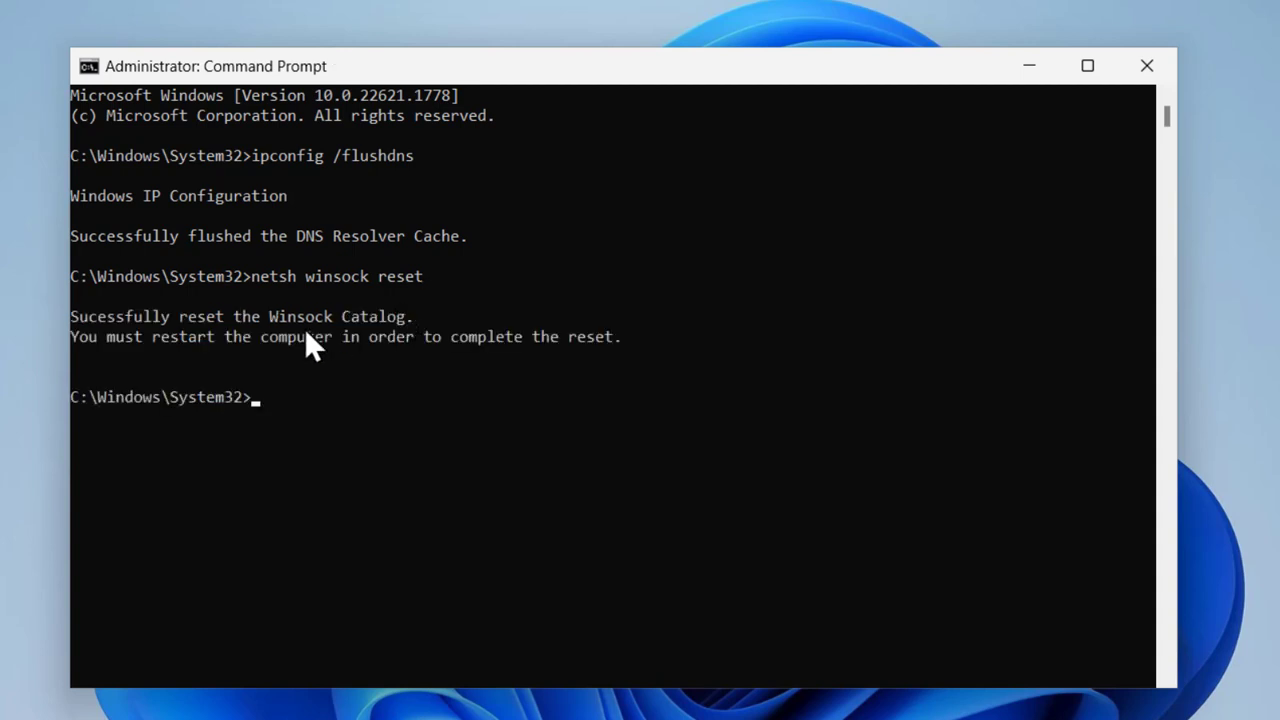
mouse_move(325, 348)
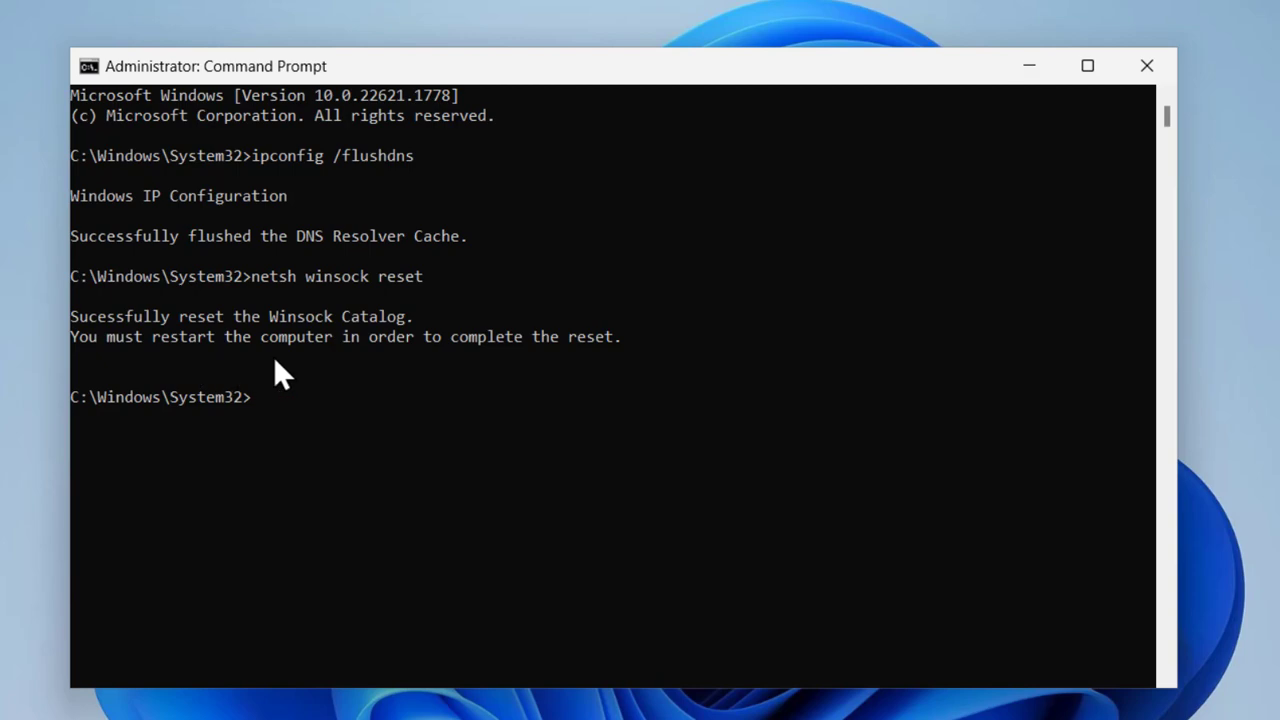
mouse_move(548, 354)
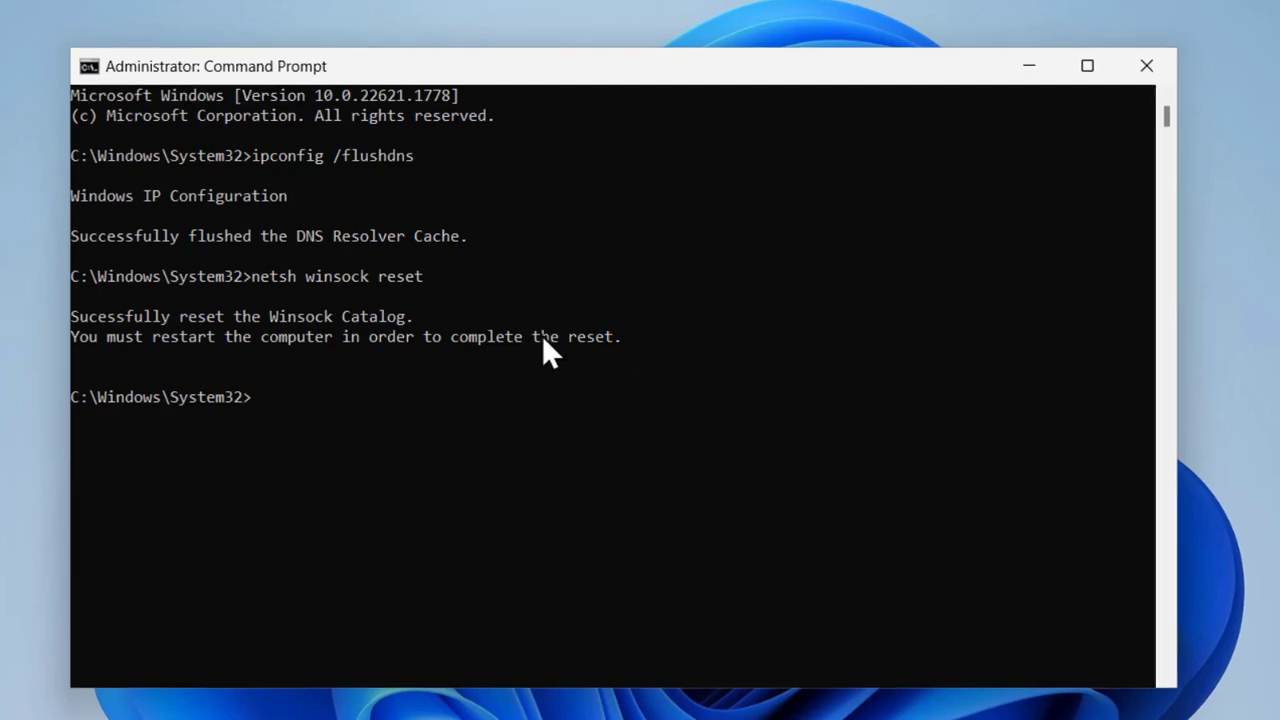
Close Command Prompt and restart Windows from the Start menu power options.
left_click(1146, 65)
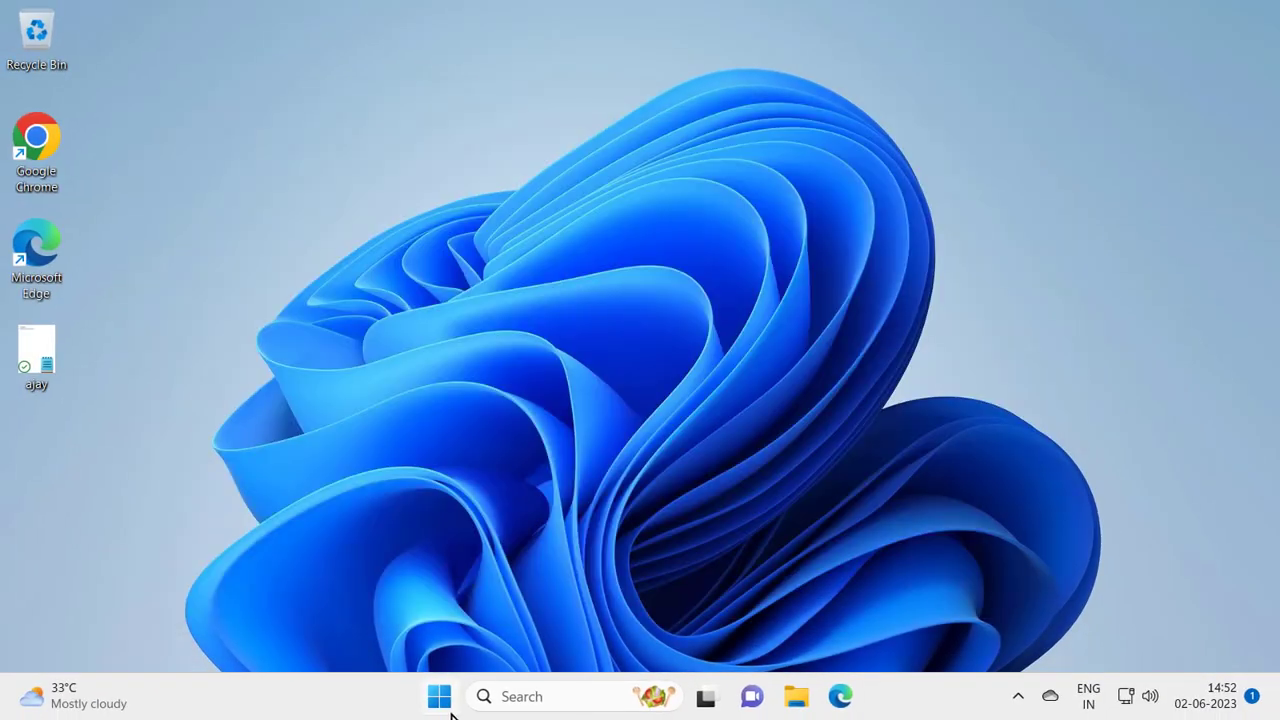
left_click(439, 696)
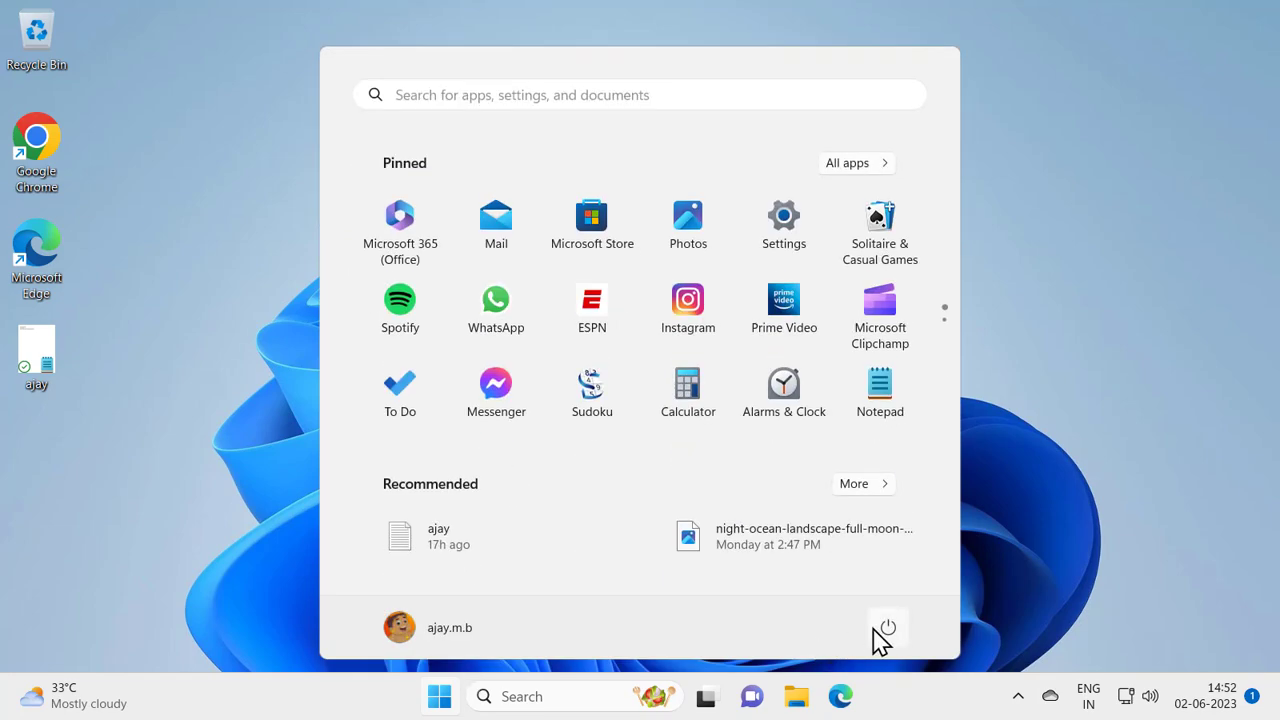
mouse_move(493, 490)
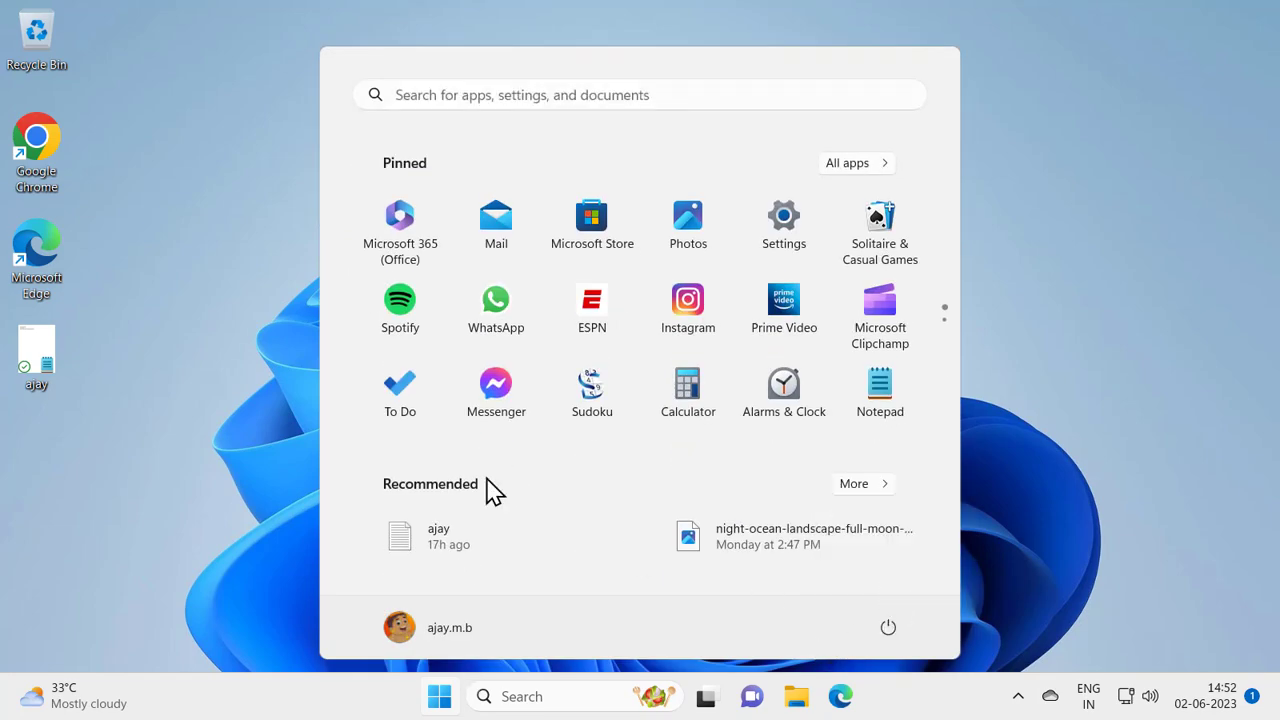
left_click(888, 627)
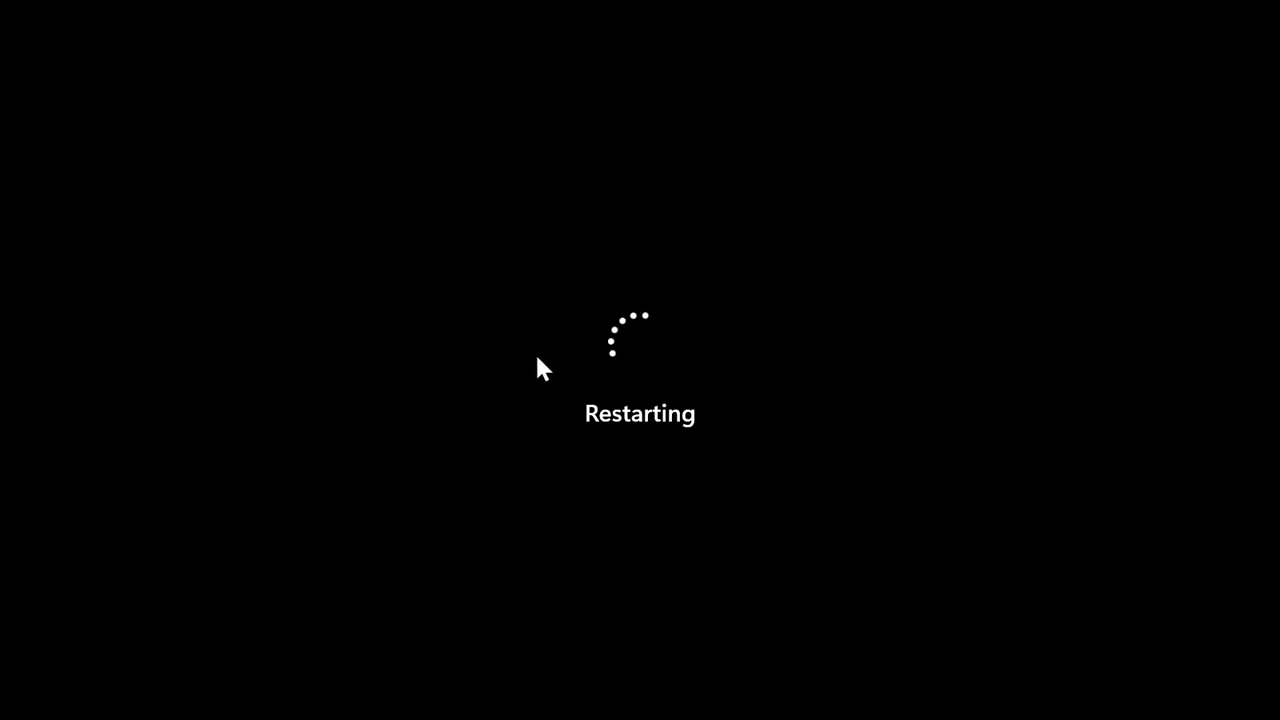